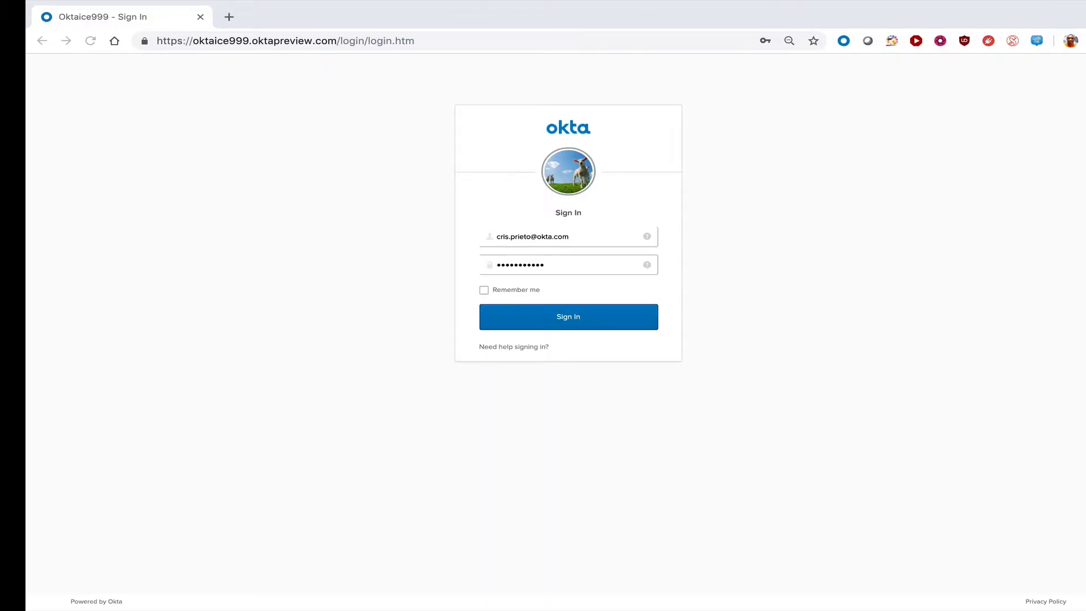
pyautogui.moveTo(577, 319)
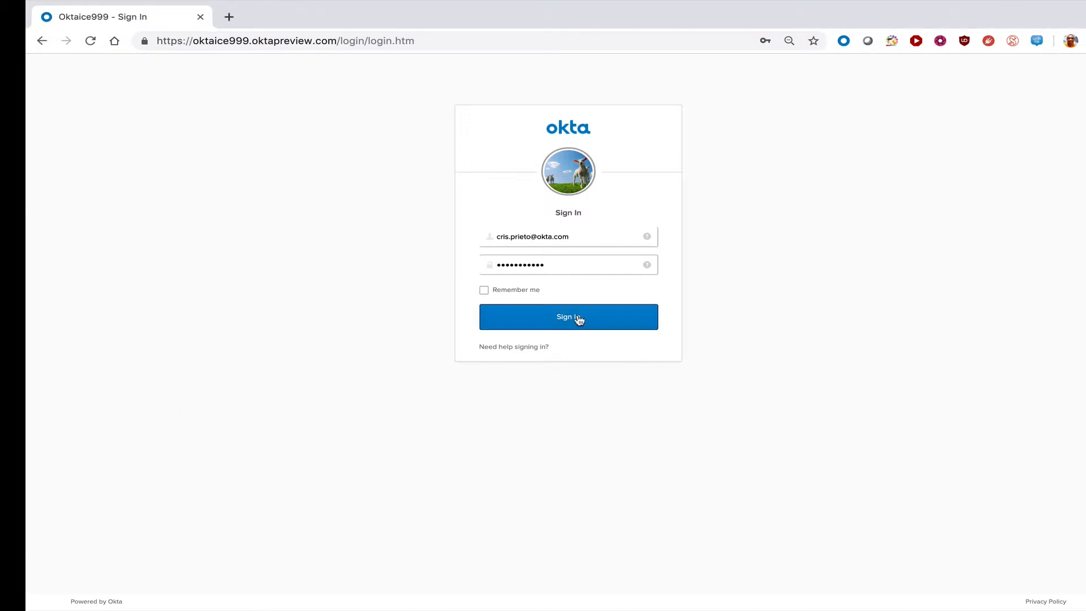
# Sign in to Okta with the entered username and password
pyautogui.click(567, 317)
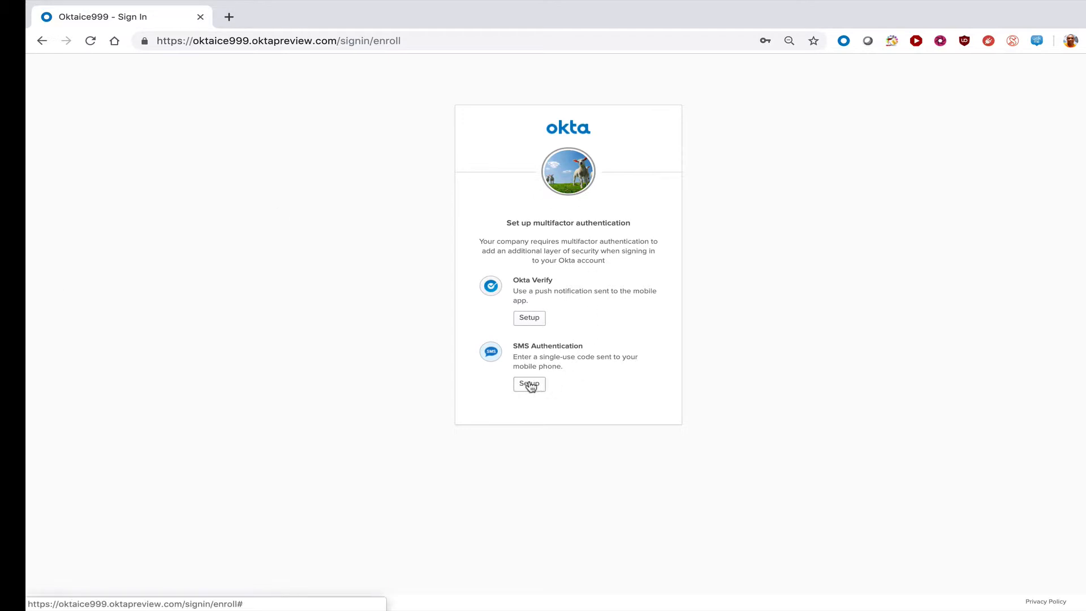
# Start SMS Authentication setup and focus the phone number field
pyautogui.click(528, 383)
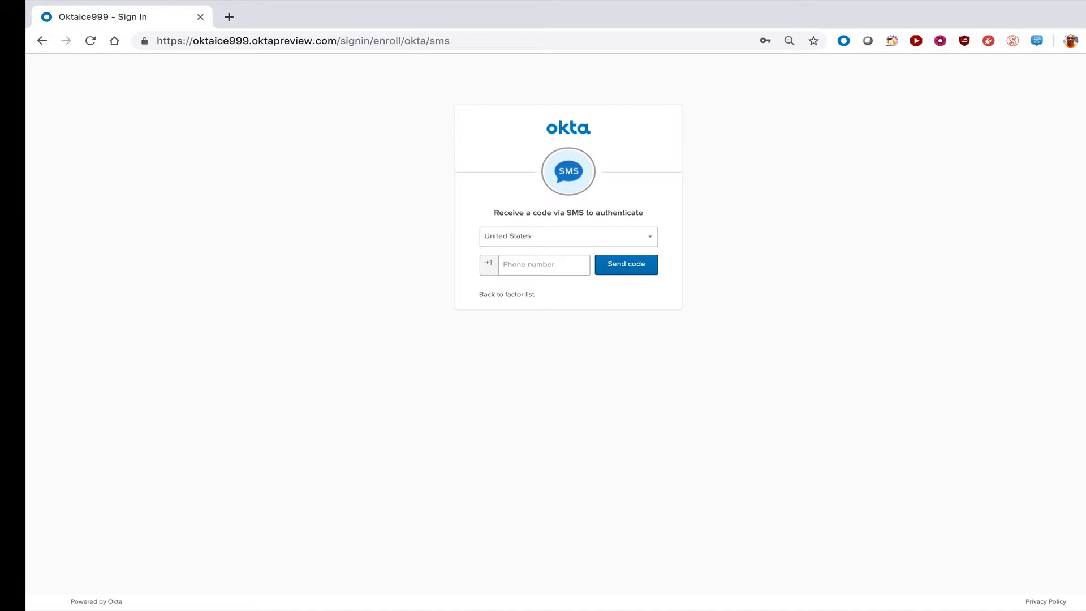
pyautogui.click(544, 264)
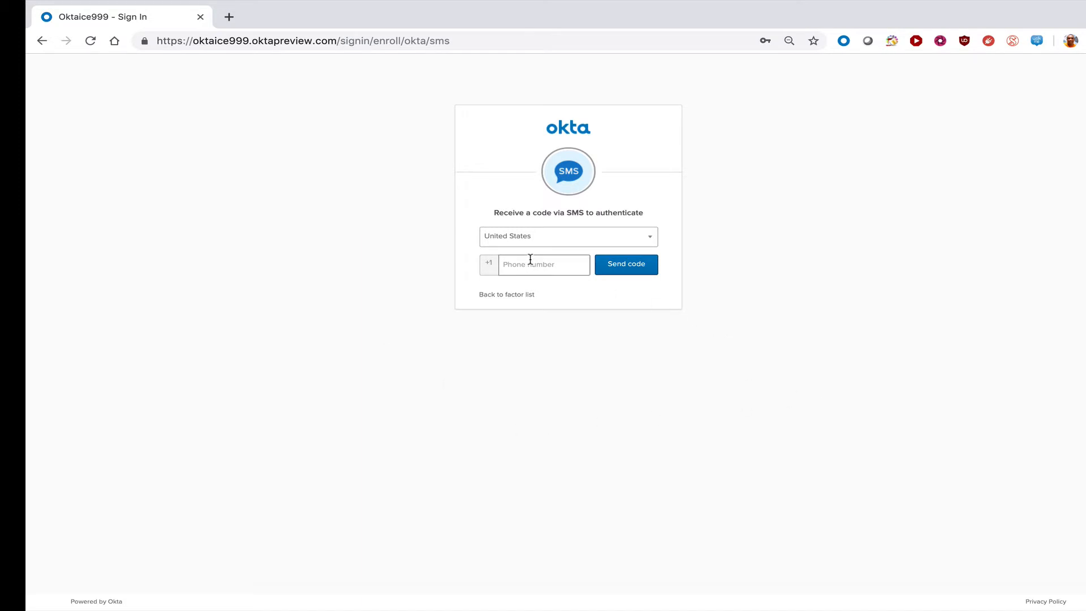
pyautogui.click(544, 264)
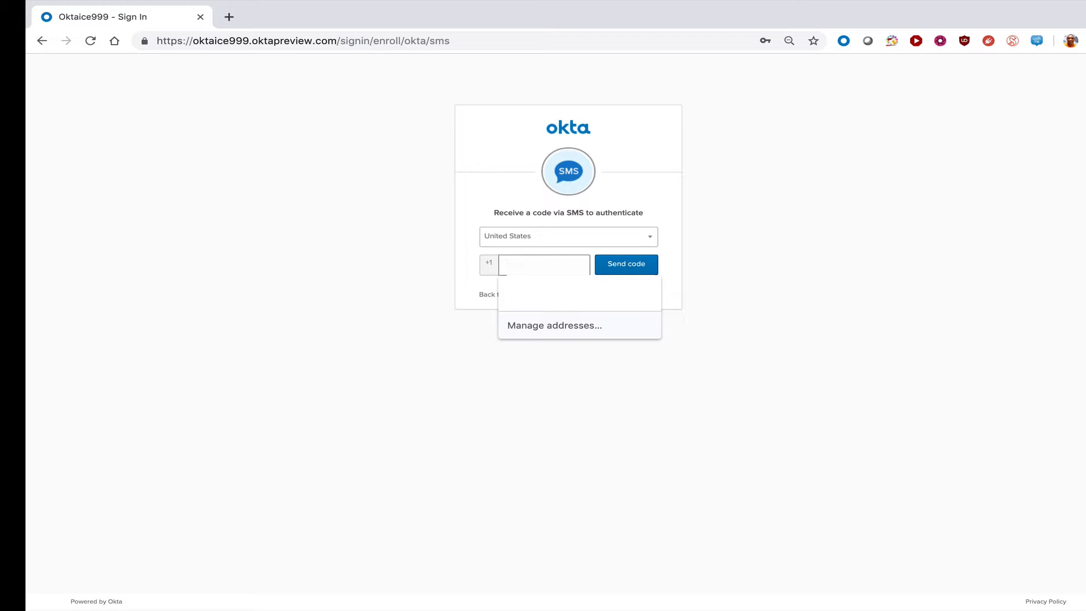
pyautogui.moveTo(772, 330)
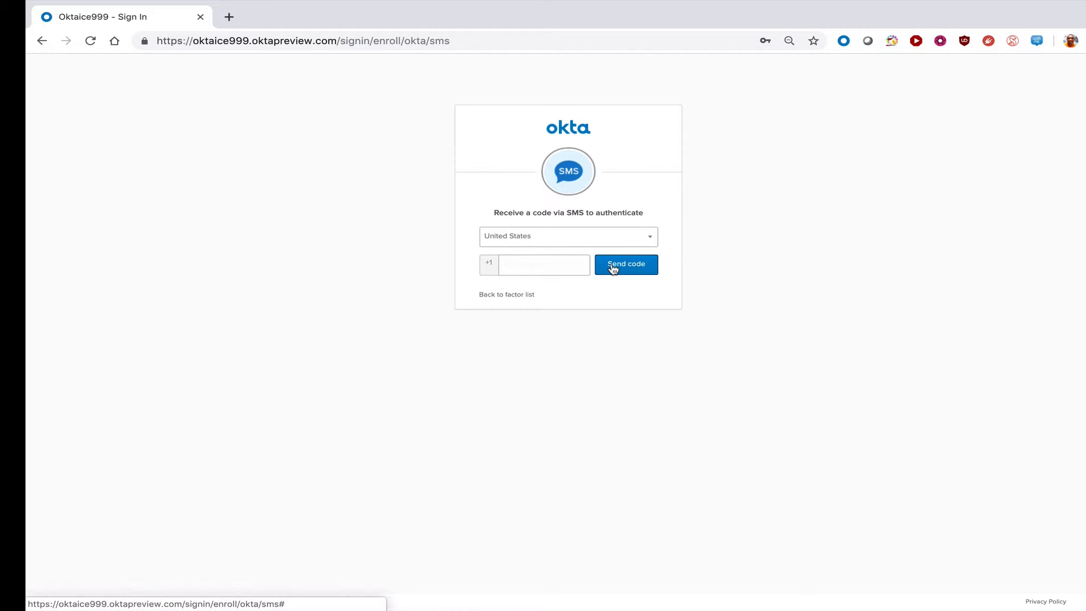
pyautogui.click(625, 264)
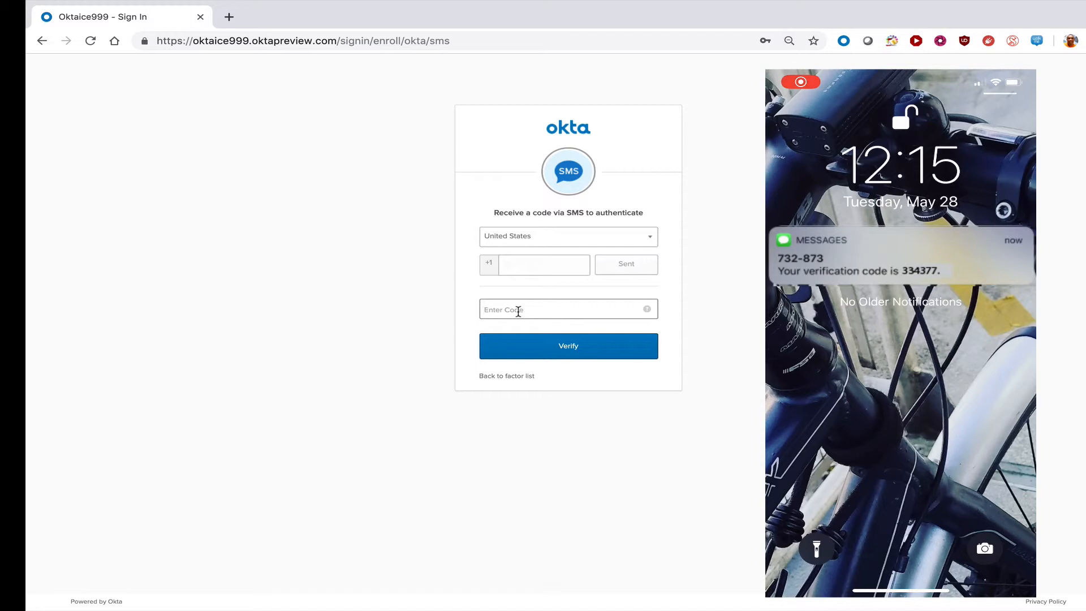
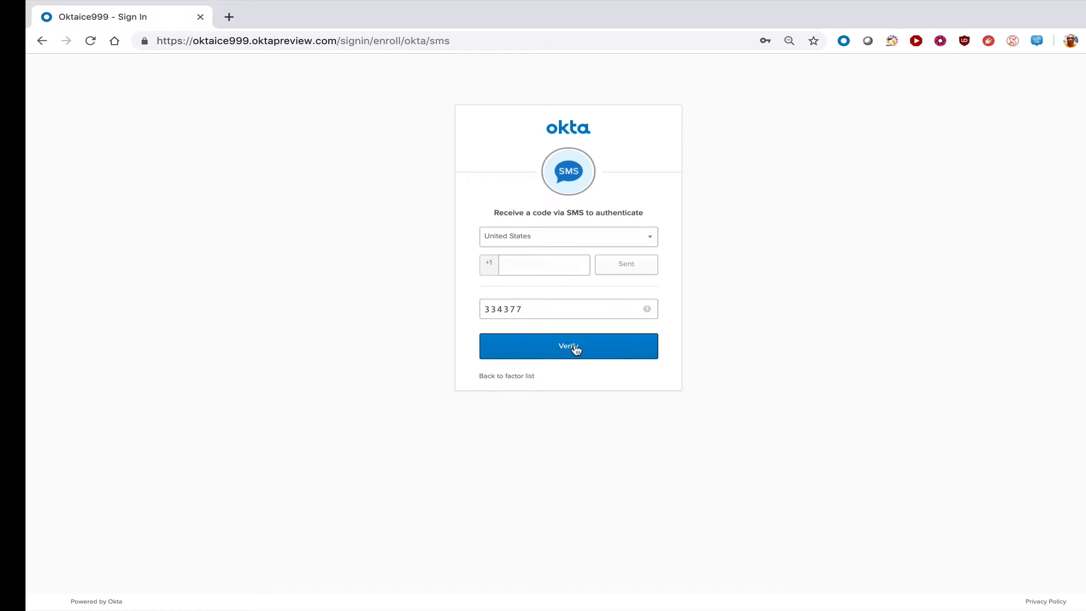
pyautogui.click(567, 346)
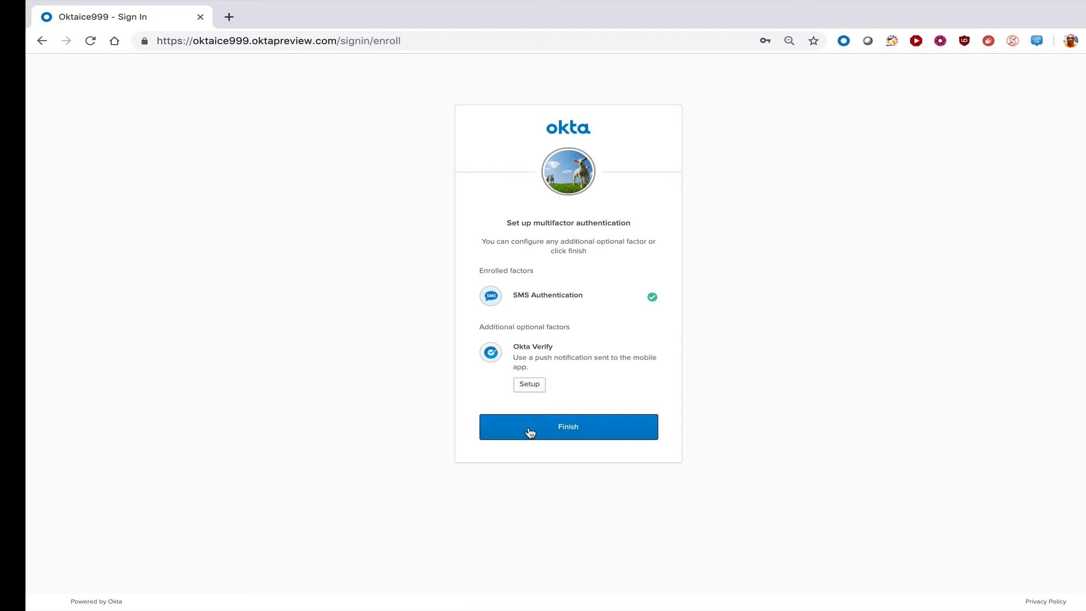
# Finish multifactor enrollment and return to the sign-in page
pyautogui.click(566, 427)
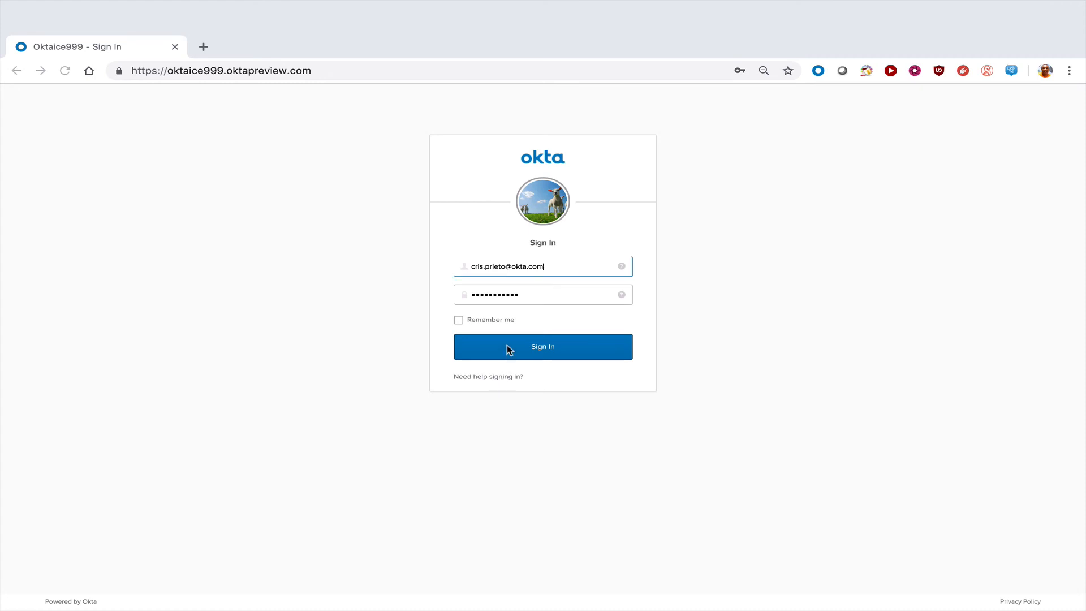
pyautogui.click(542, 346)
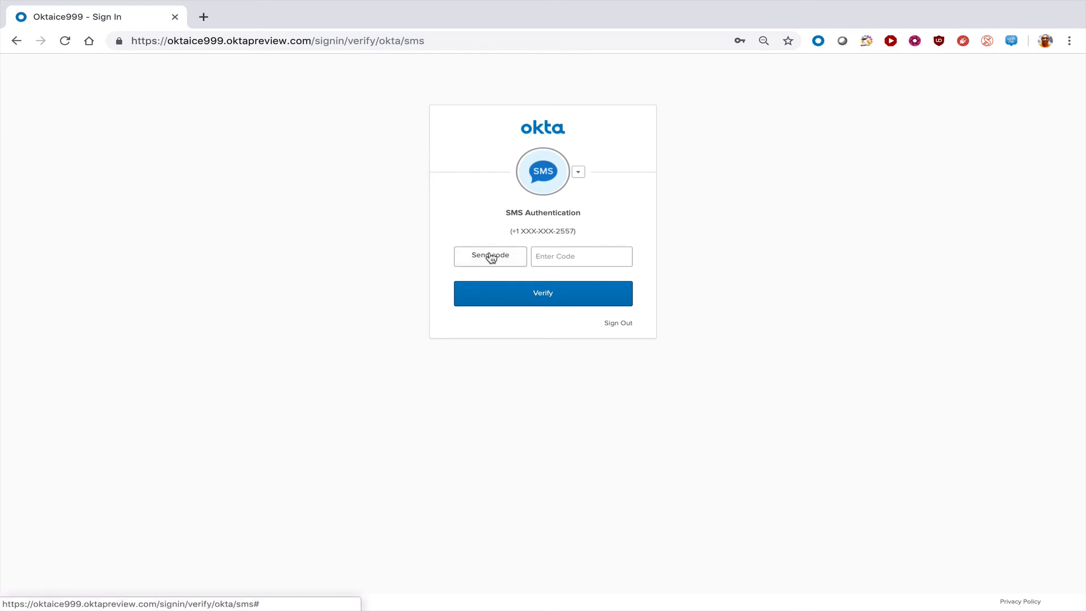
pyautogui.click(488, 255)
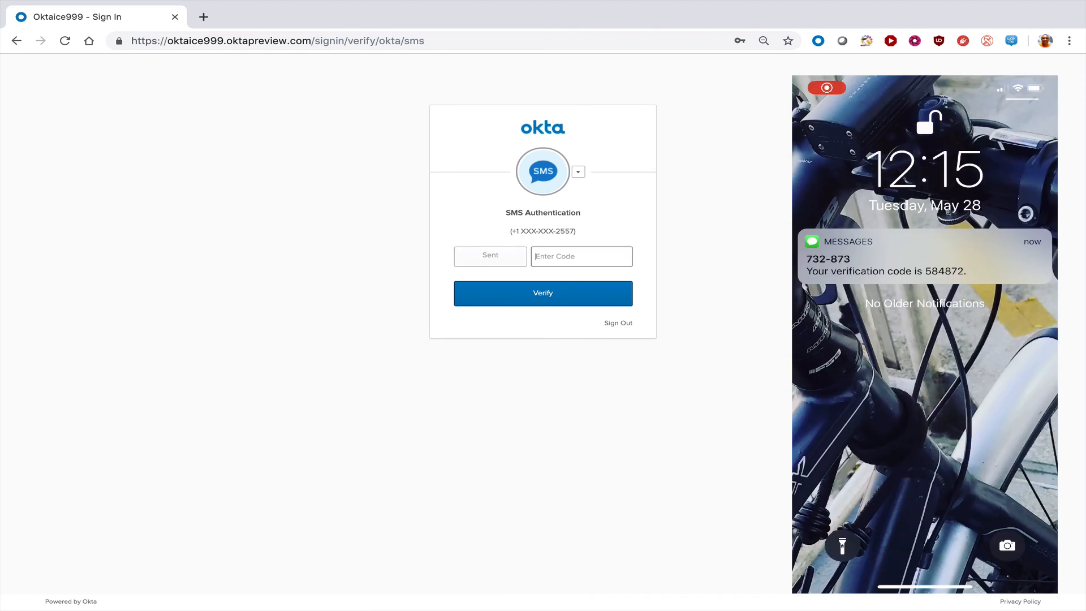
pyautogui.click(580, 257)
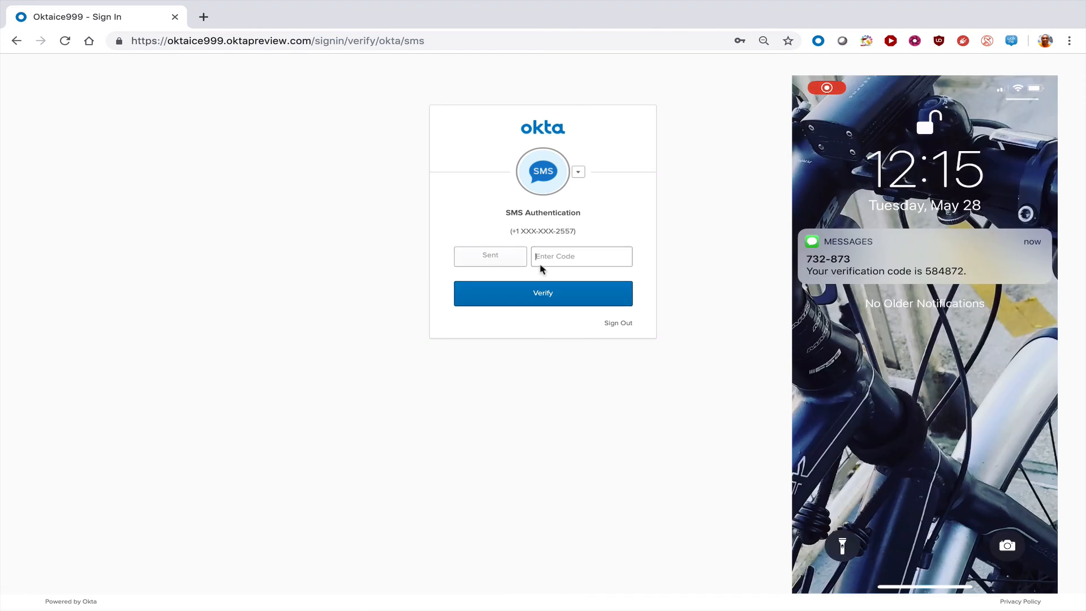
pyautogui.click(580, 257)
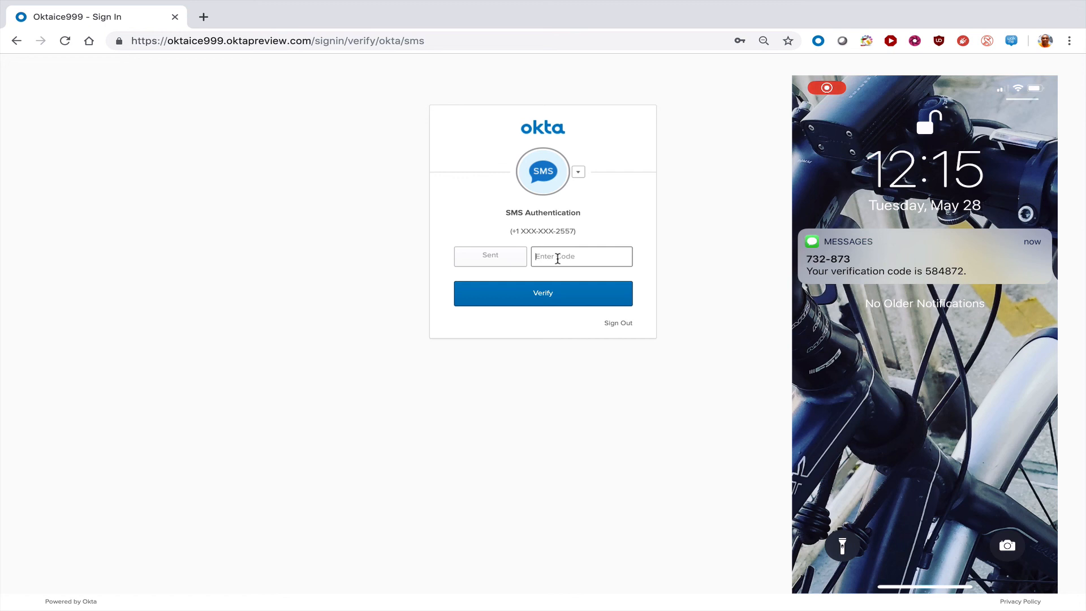
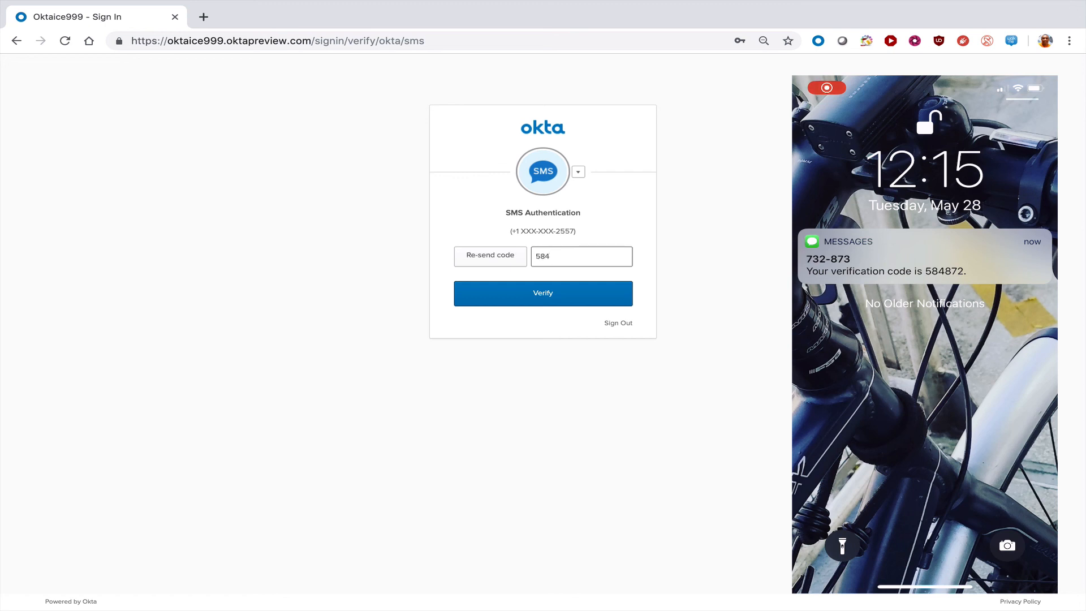